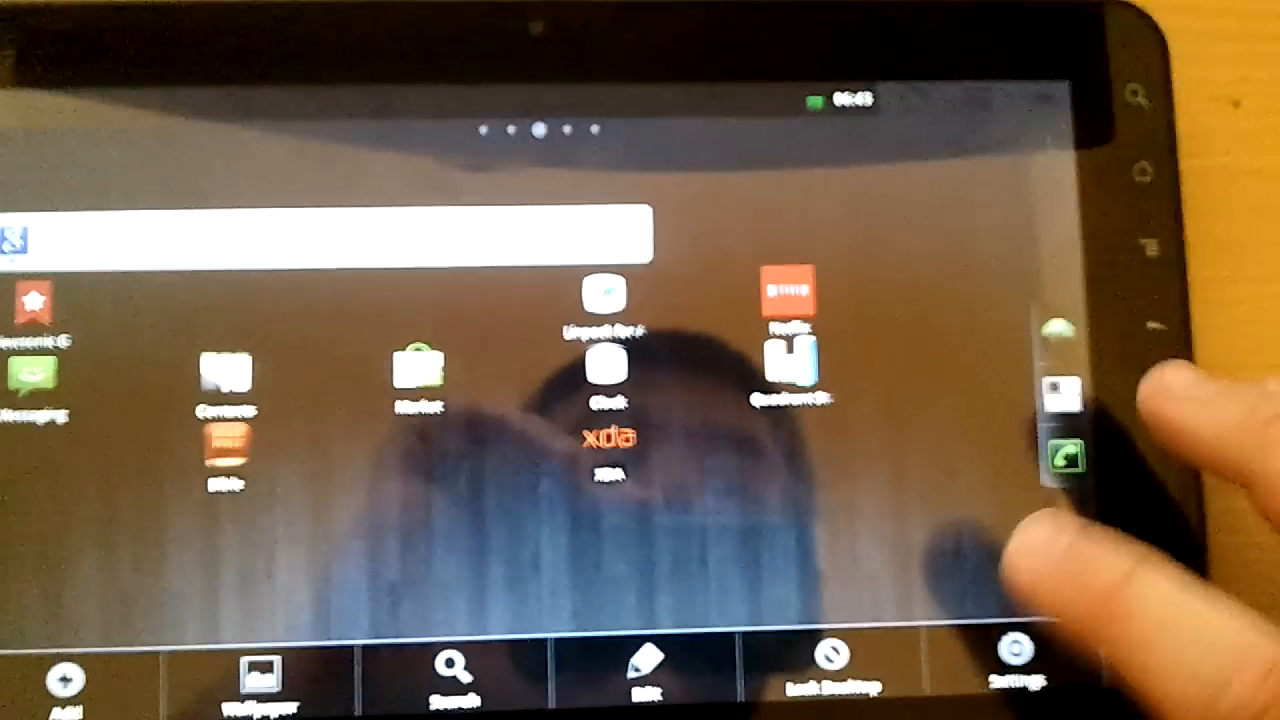
Step: Navigate from Settings through CyanogenMod Performance to the CPU settings screen
{"action": "left_click", "coordinate": [1016, 665]}
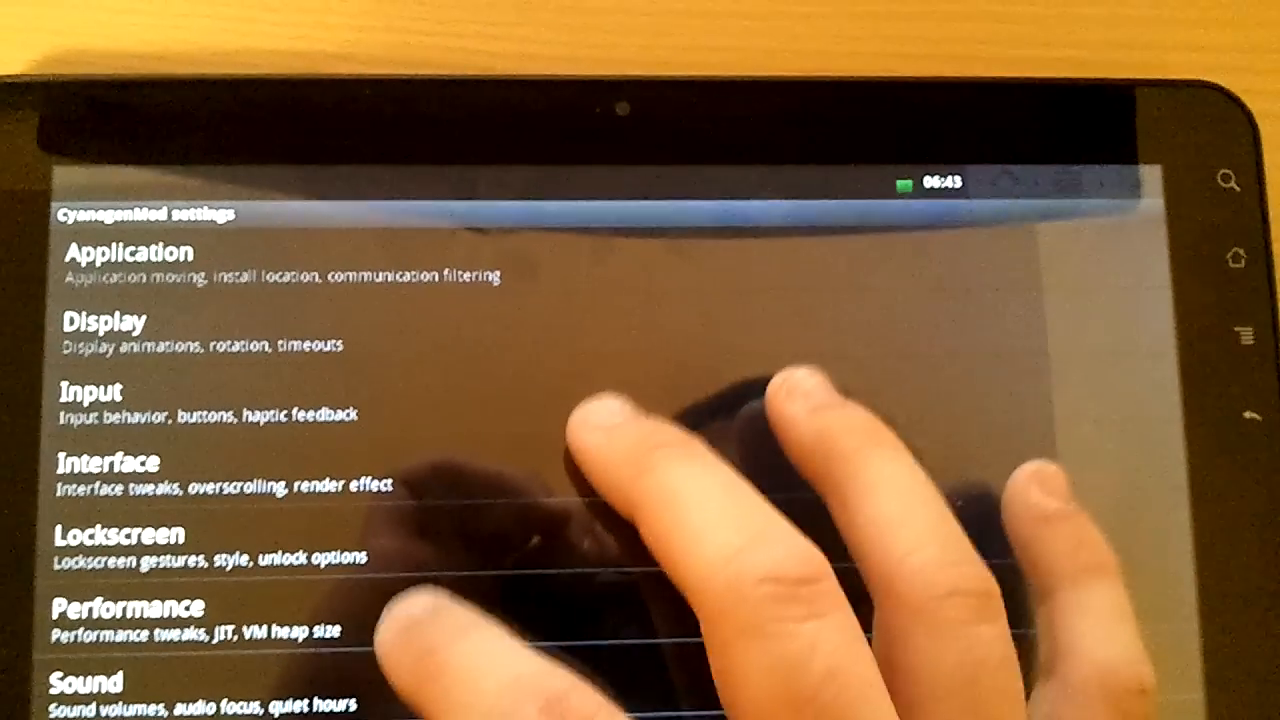
{"action": "left_click", "coordinate": [130, 615]}
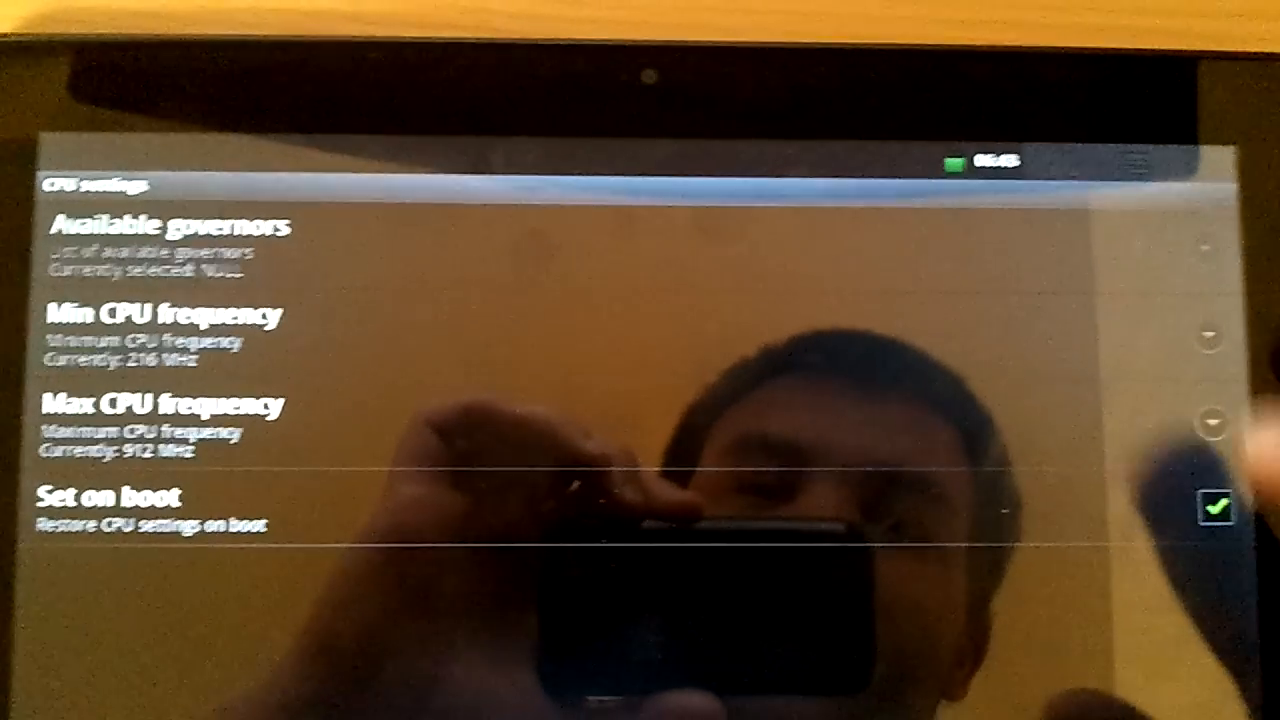
{"action": "left_click", "coordinate": [160, 404]}
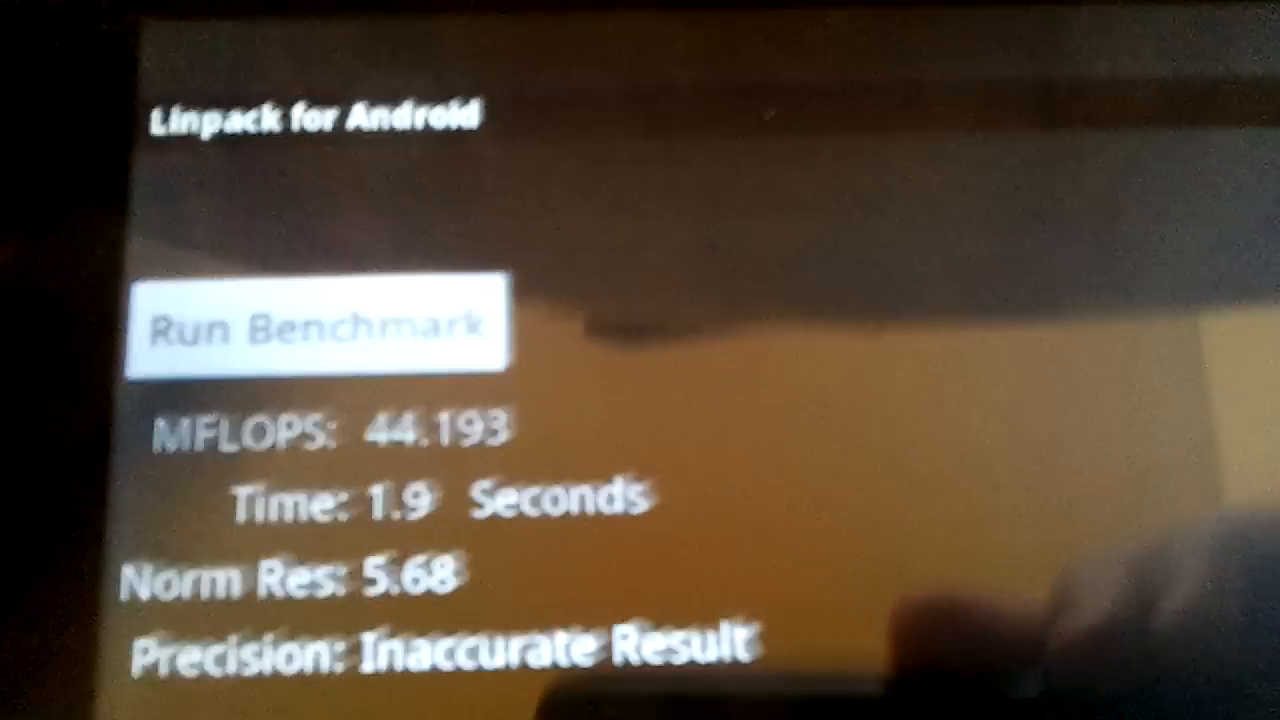
Step: Run the Linpack benchmark twice, scoring 43.846 then 50.02 MFLOPS
{"action": "left_click", "coordinate": [320, 325]}
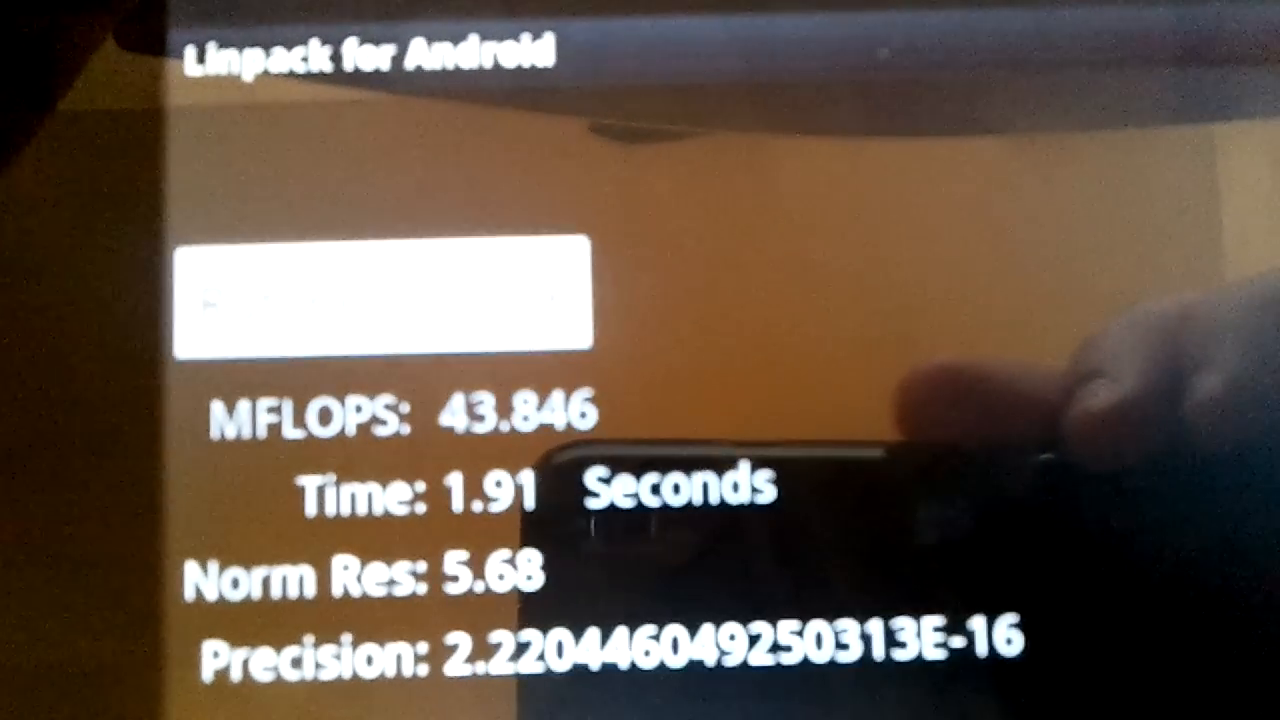
{"action": "left_click", "coordinate": [385, 300]}
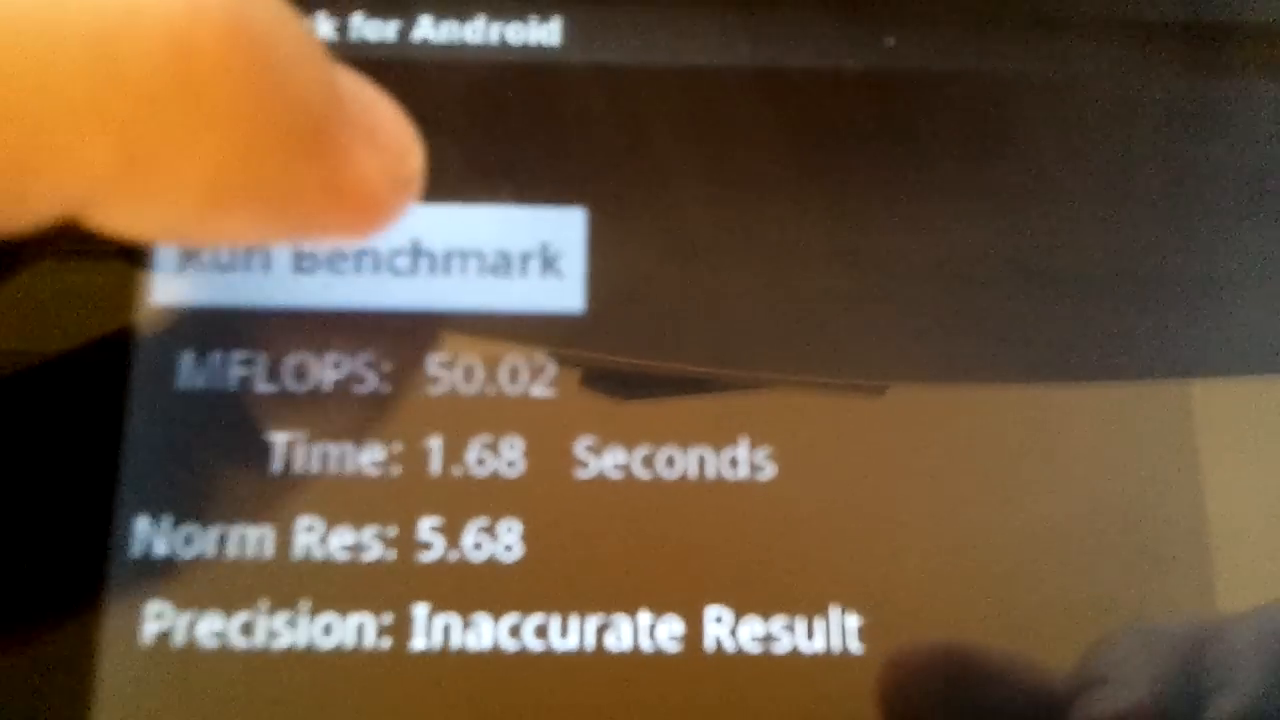
Step: Rerun Linpack twice after overclocking, reaching 51.526 MFLOPS in 1.63 seconds
{"action": "left_click", "coordinate": [370, 265]}
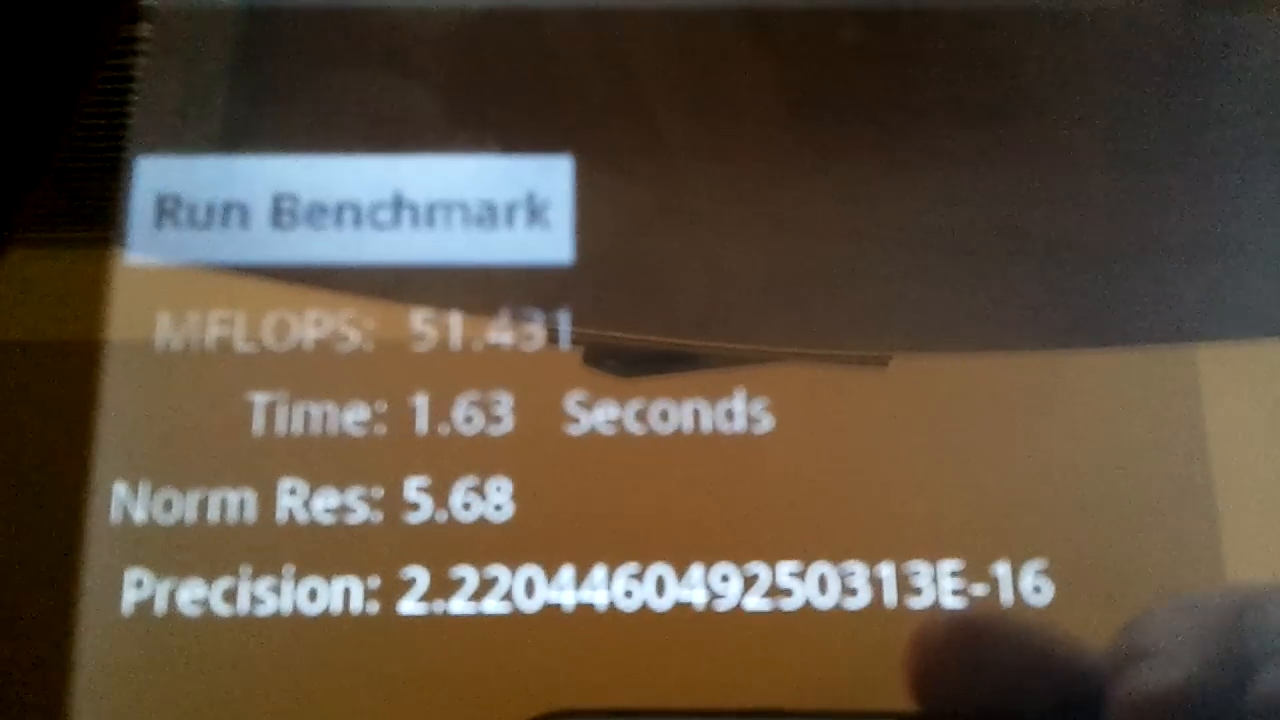
{"action": "left_click", "coordinate": [360, 215]}
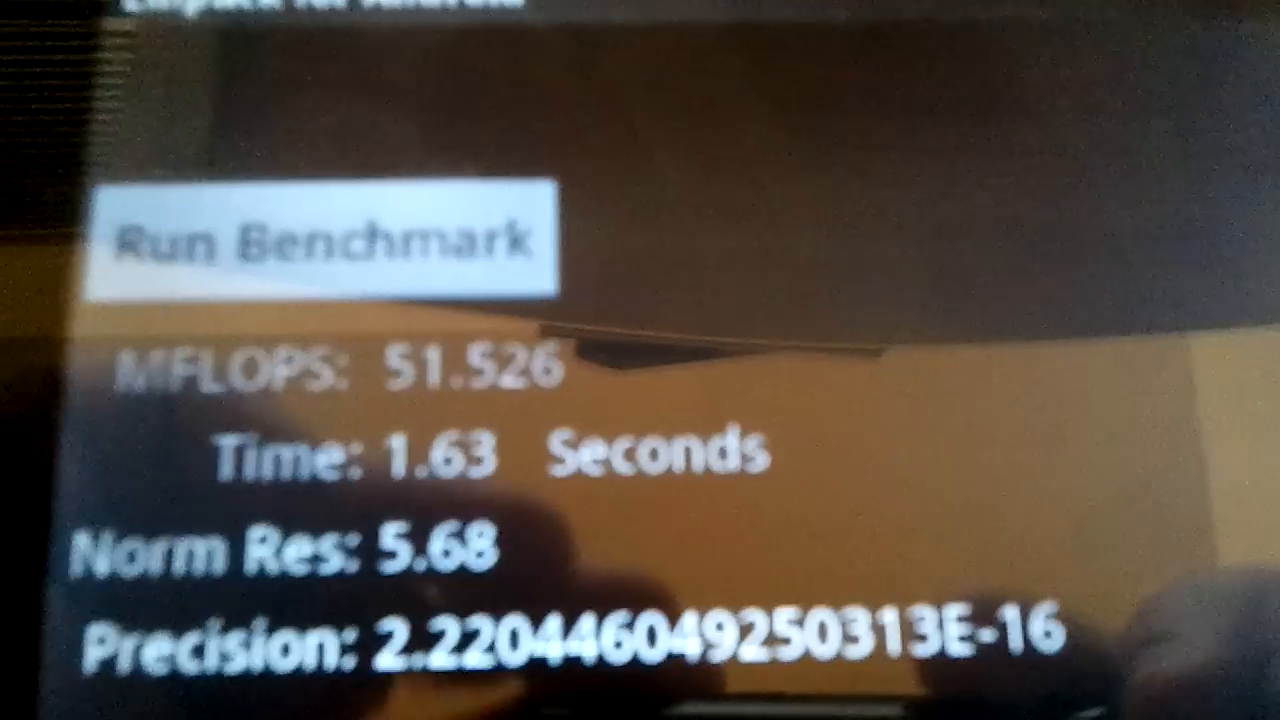